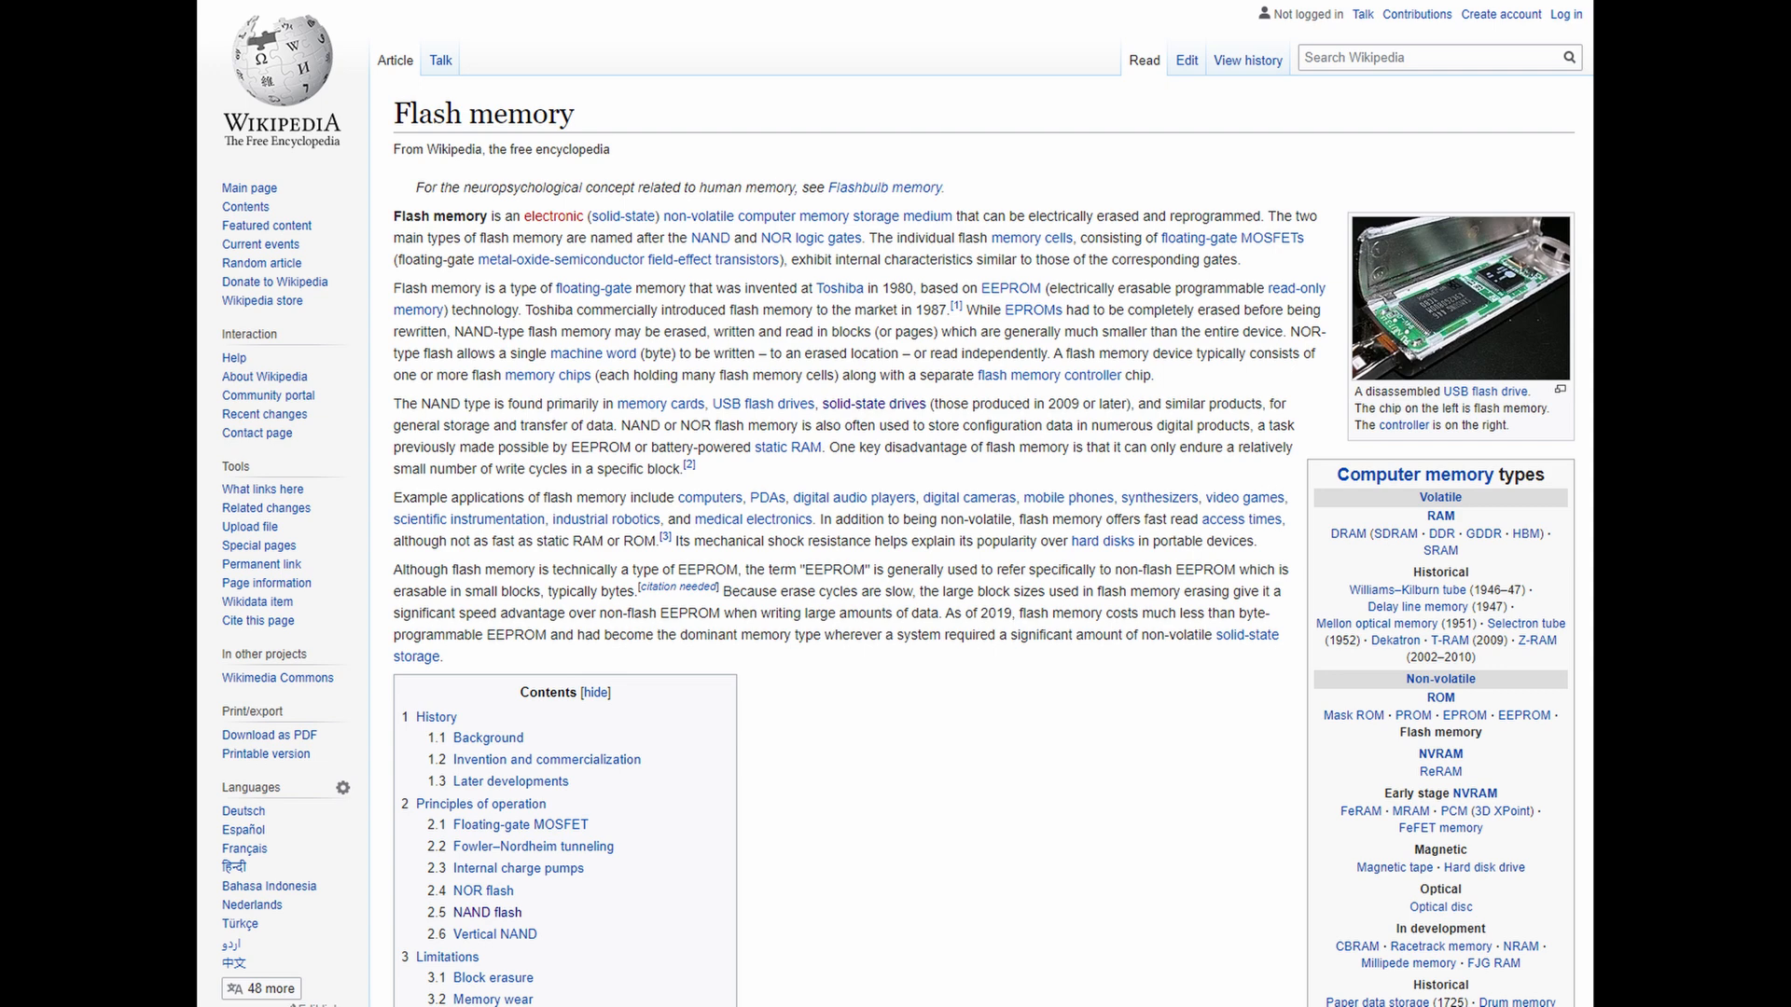
scroll("down", 3)
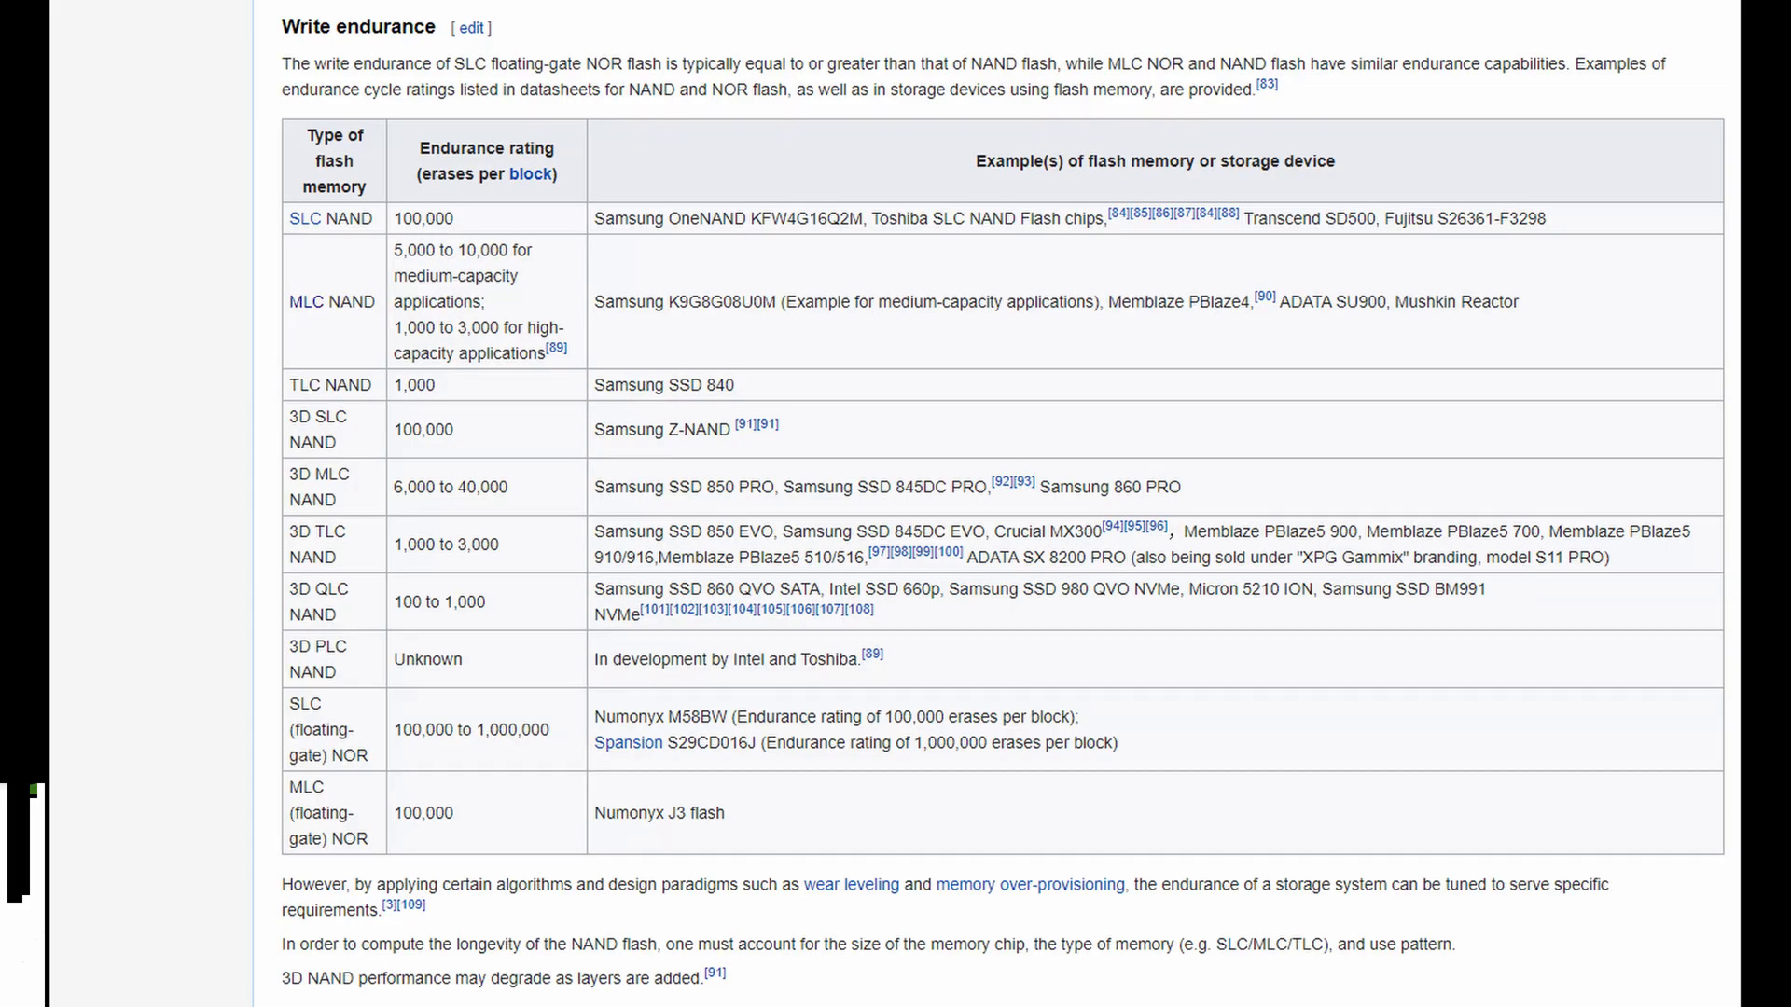